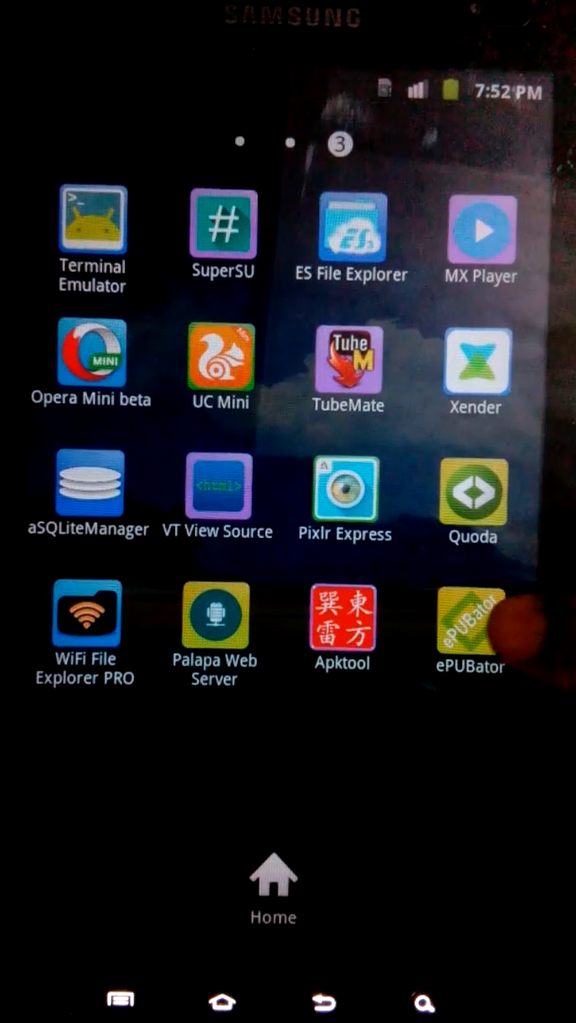
Step: Launch ePUBator from the home screen so its root folder browser appears
left_click(468, 621)
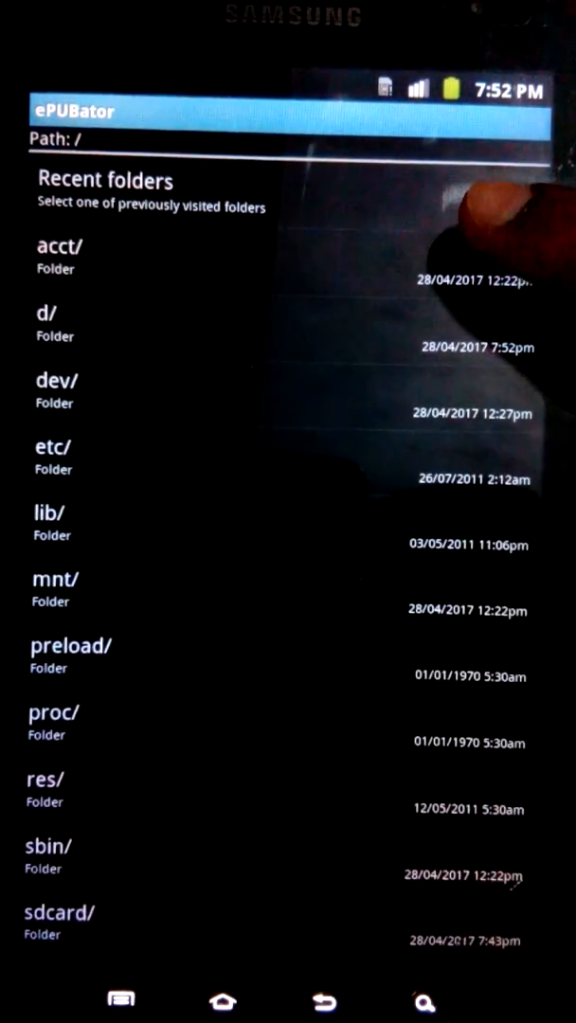
Step: Browse into /mnt/sdcard/ebook/ where palmer.pdf is stored
left_click(60, 913)
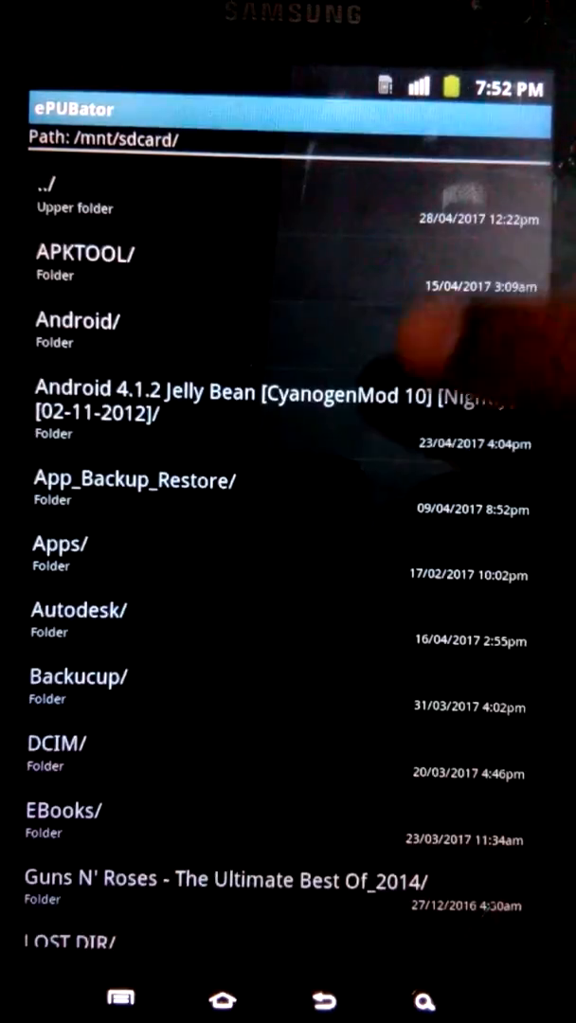
scroll("down", 3)
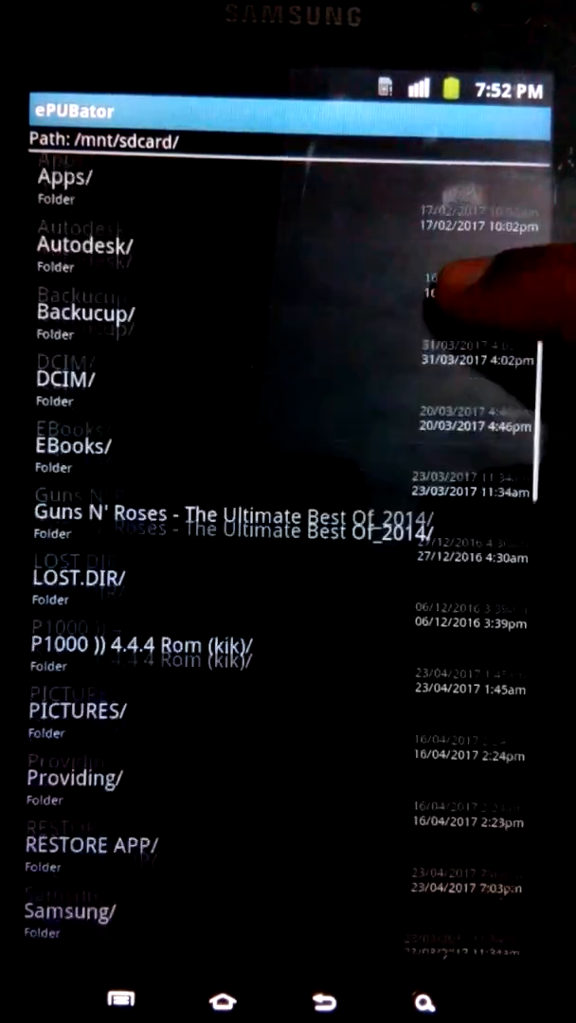
scroll("down", 3)
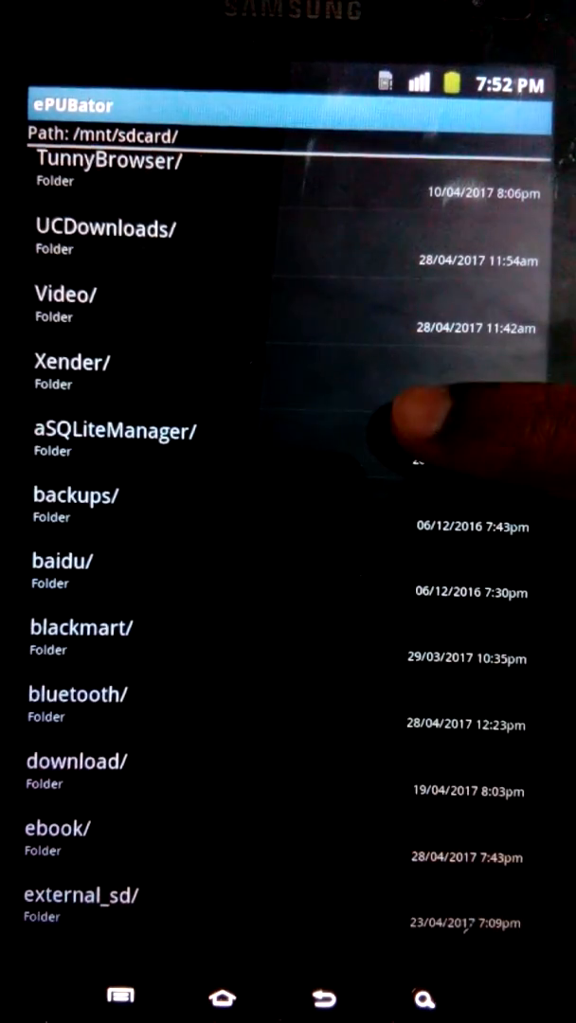
scroll("down", 3)
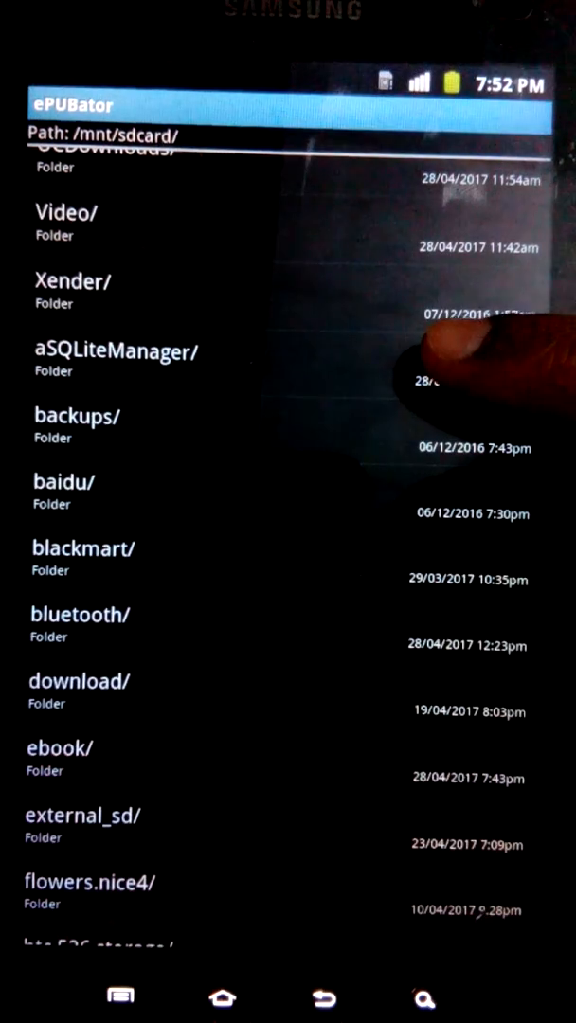
scroll("down", 3)
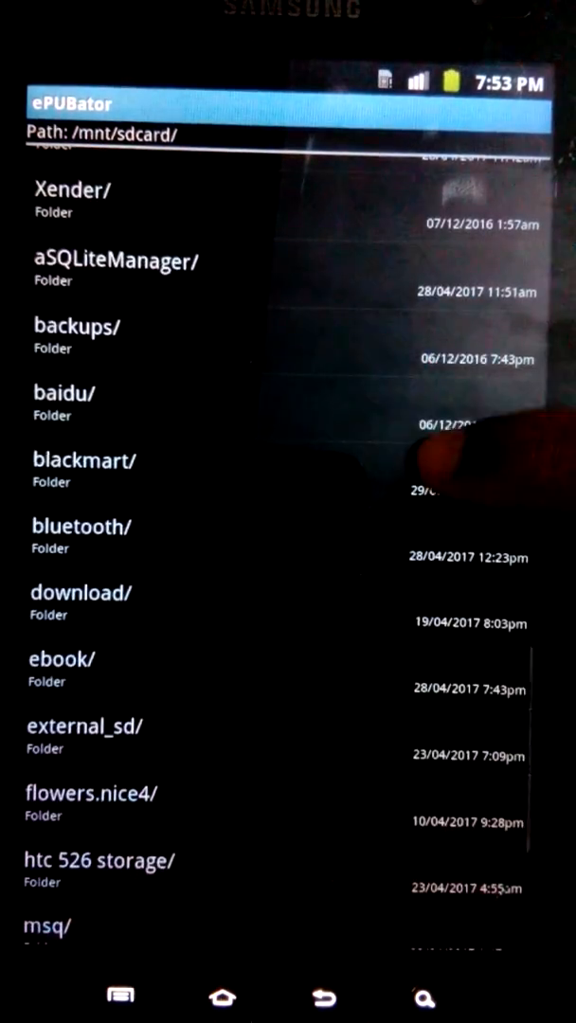
left_click(61, 659)
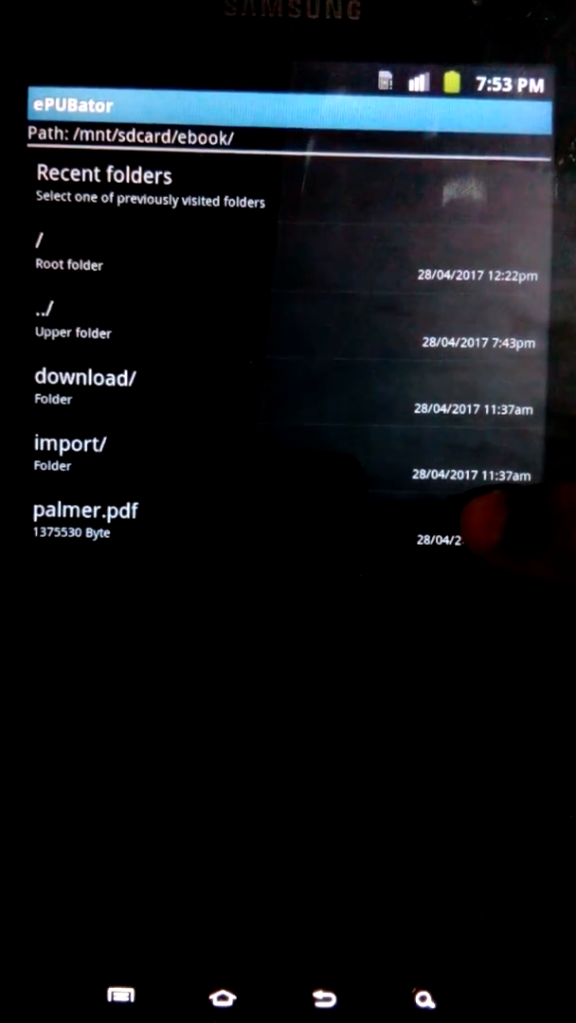
Step: Select palmer.pdf to convert it into palmer - ePUBator.epub
left_click(85, 511)
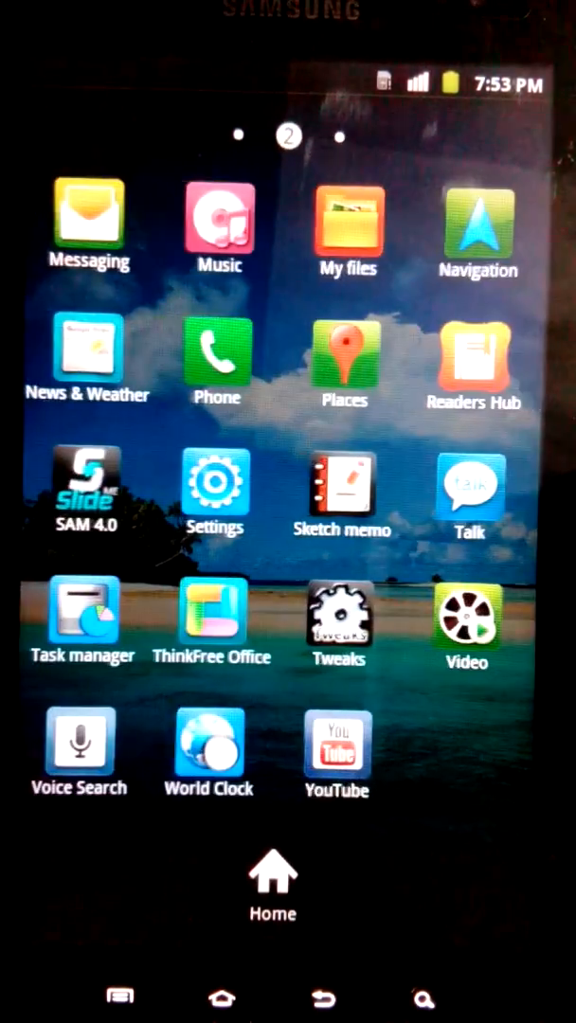
Step: Launch My Files at the device's root folder
left_click(347, 225)
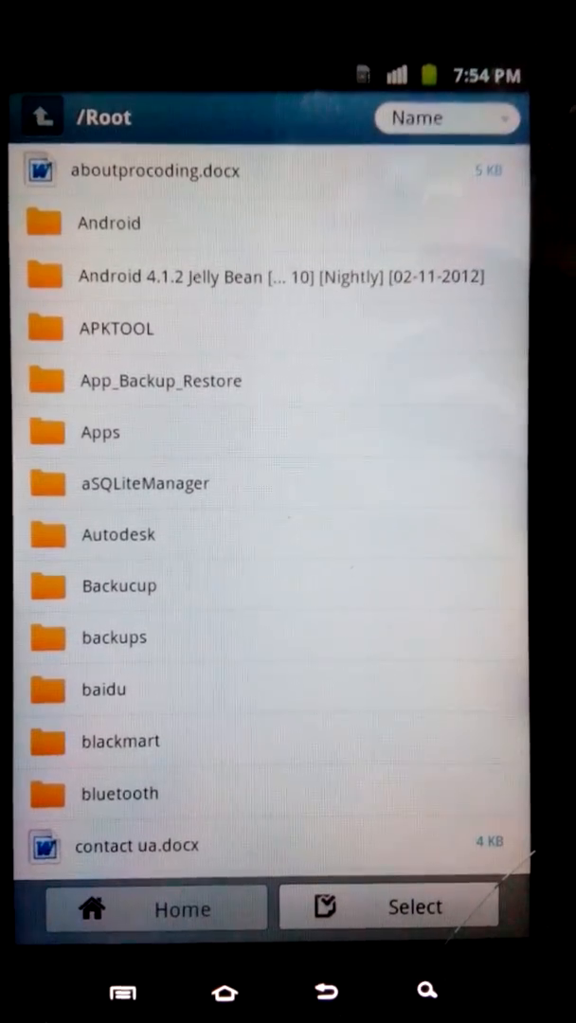
Step: Enter the ebook folder with the converted EPUB and launch the eBook reader's library
scroll("down", 3)
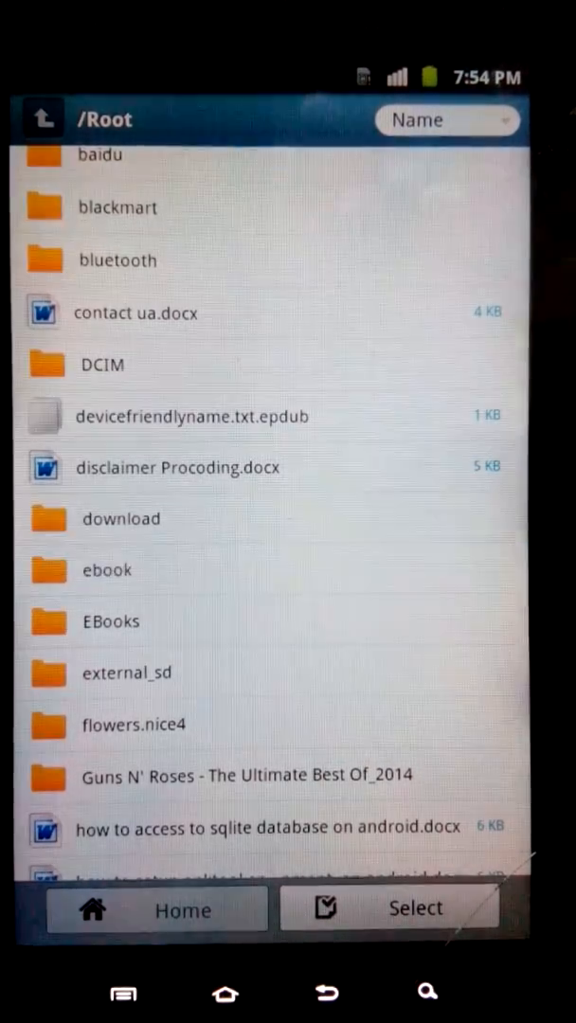
left_click(106, 568)
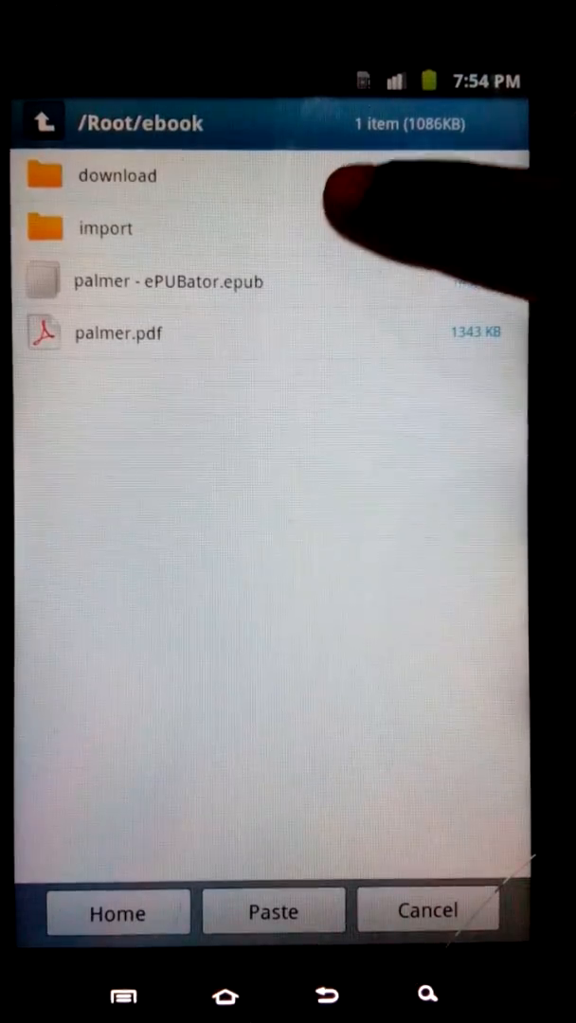
left_click(273, 909)
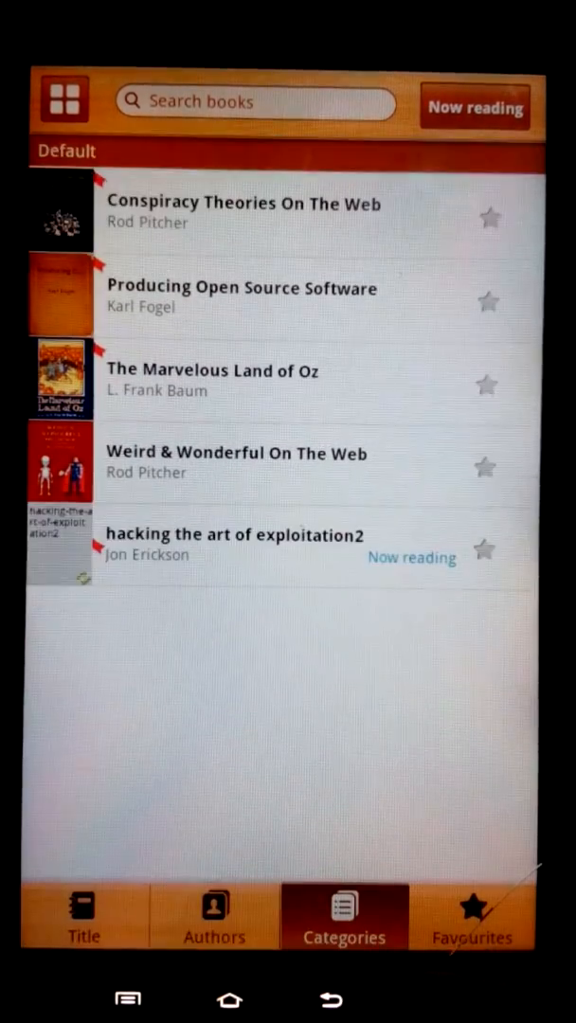
Step: Leave the five-book library that lacks palmer and return to My Files at root
left_click(474, 913)
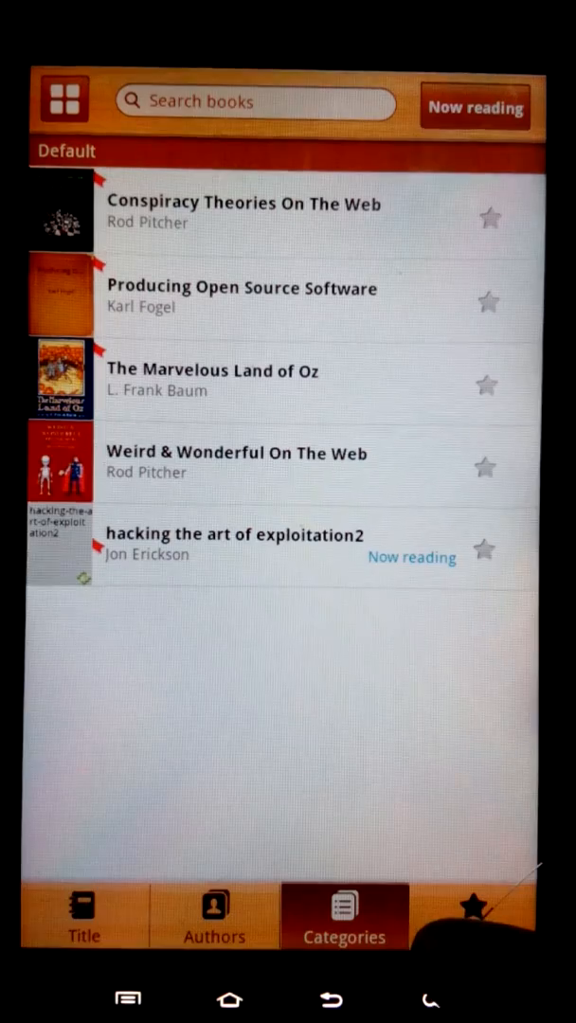
left_click(472, 915)
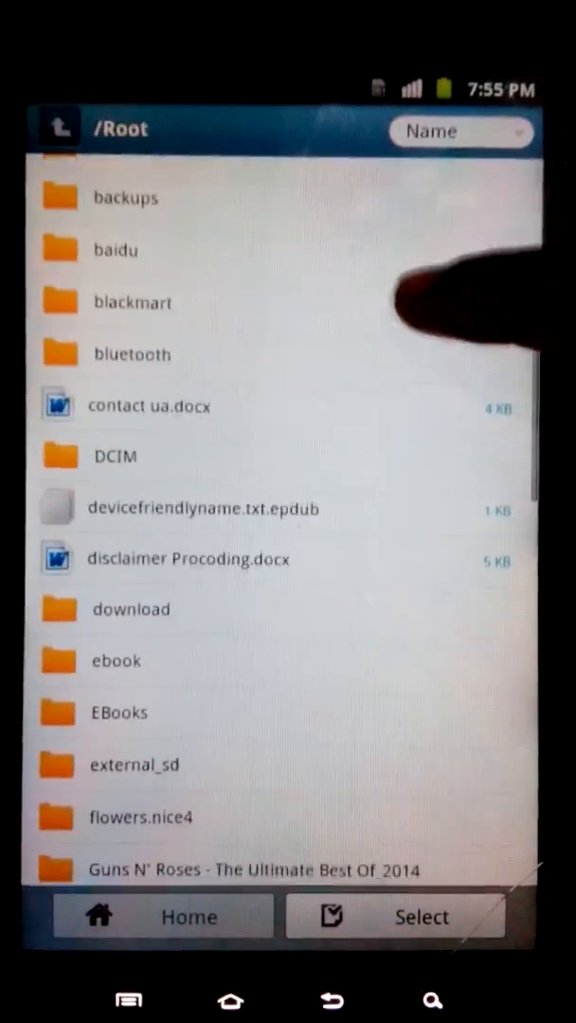
Step: Open palmer - ePUBator.epub from the reader's eBook folder
left_click(115, 660)
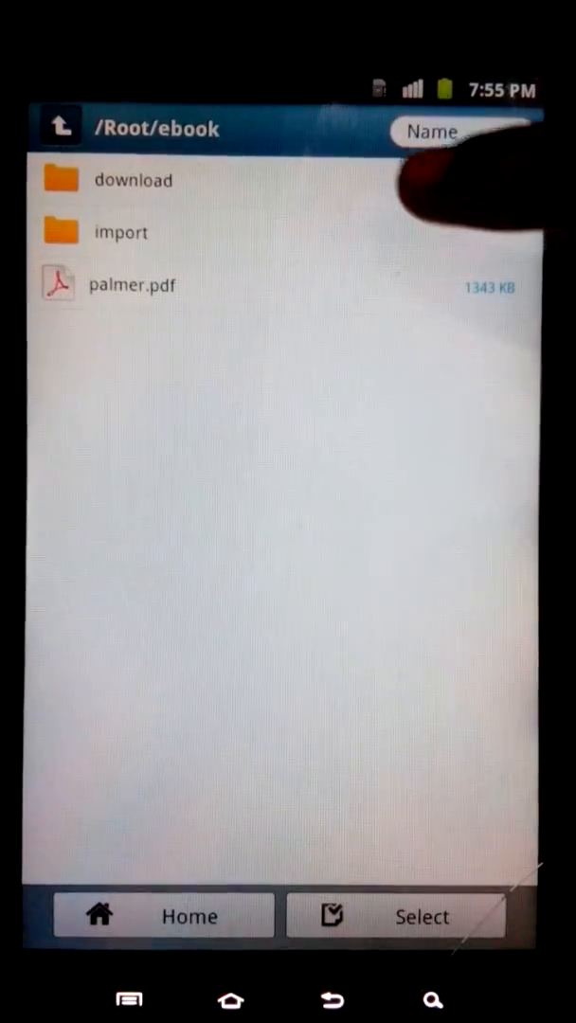
left_click(122, 231)
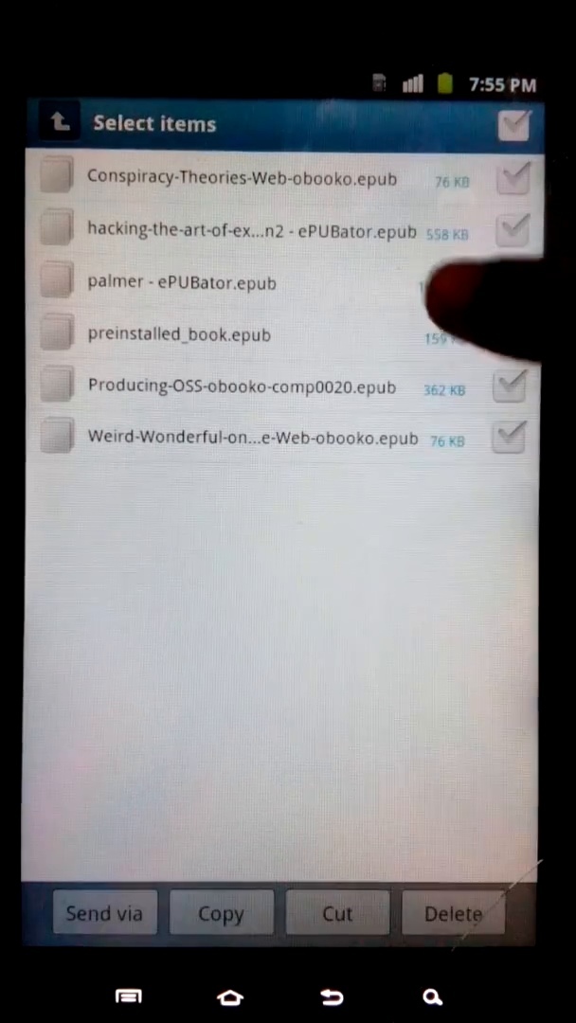
left_click(510, 280)
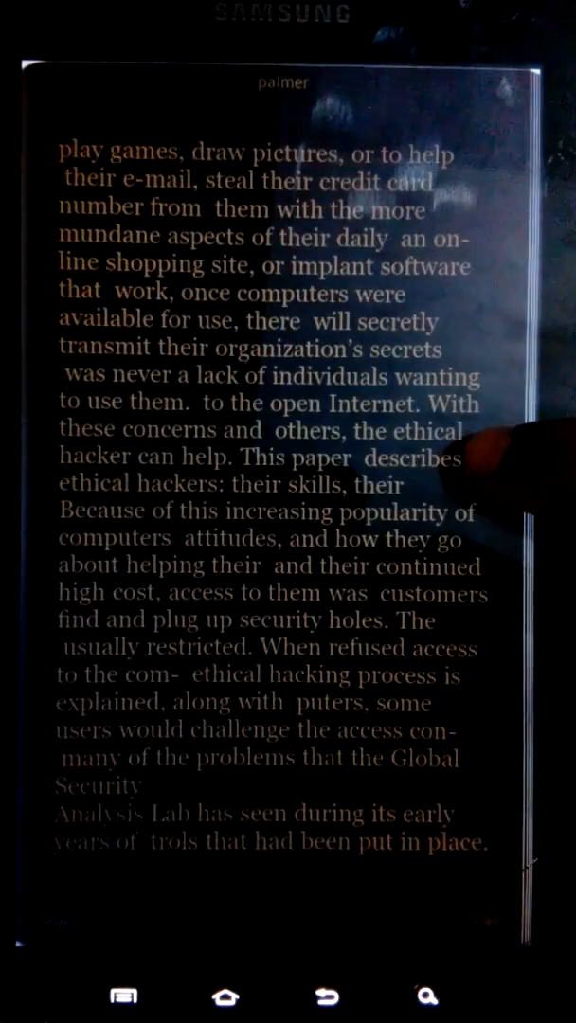
Step: Flip through a couple of pages of palmer, then return to the home screen
scroll("left", 3)
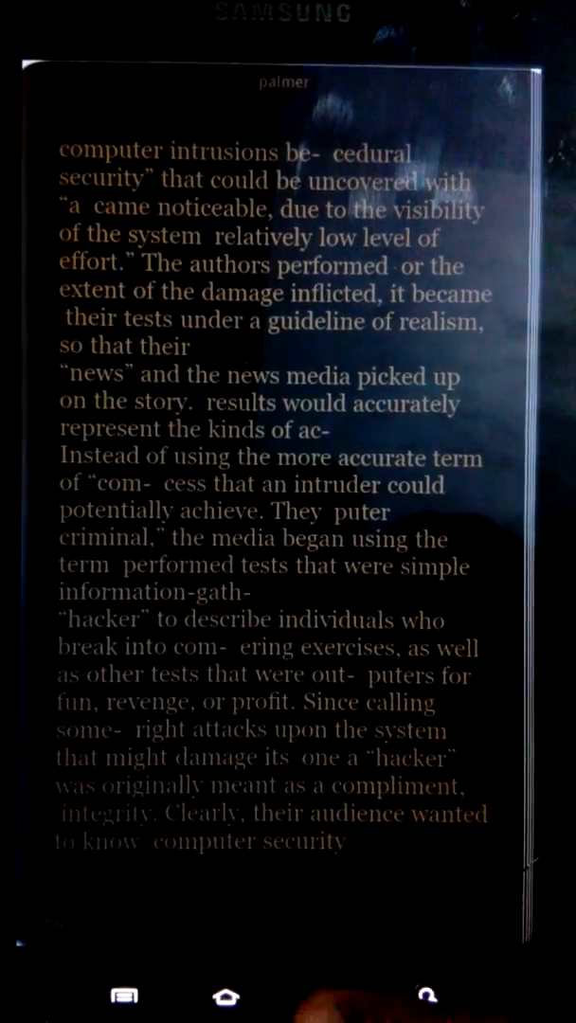
left_click(226, 996)
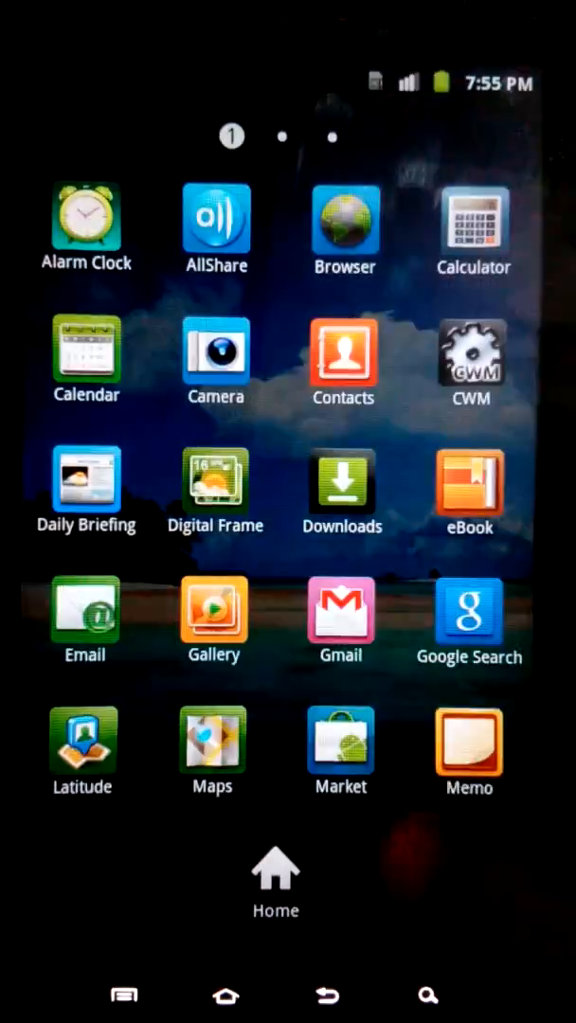
scroll("left", 3)
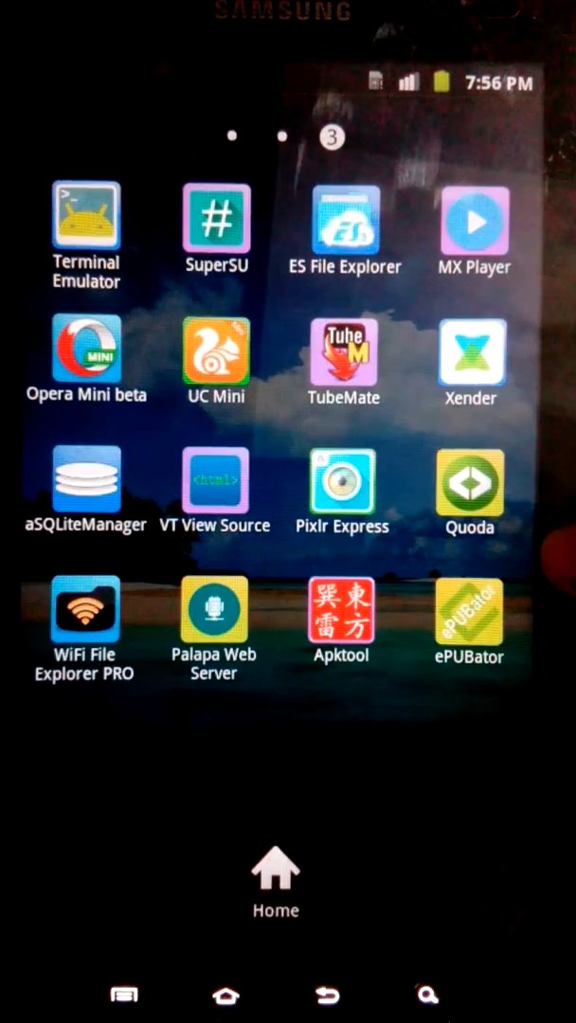